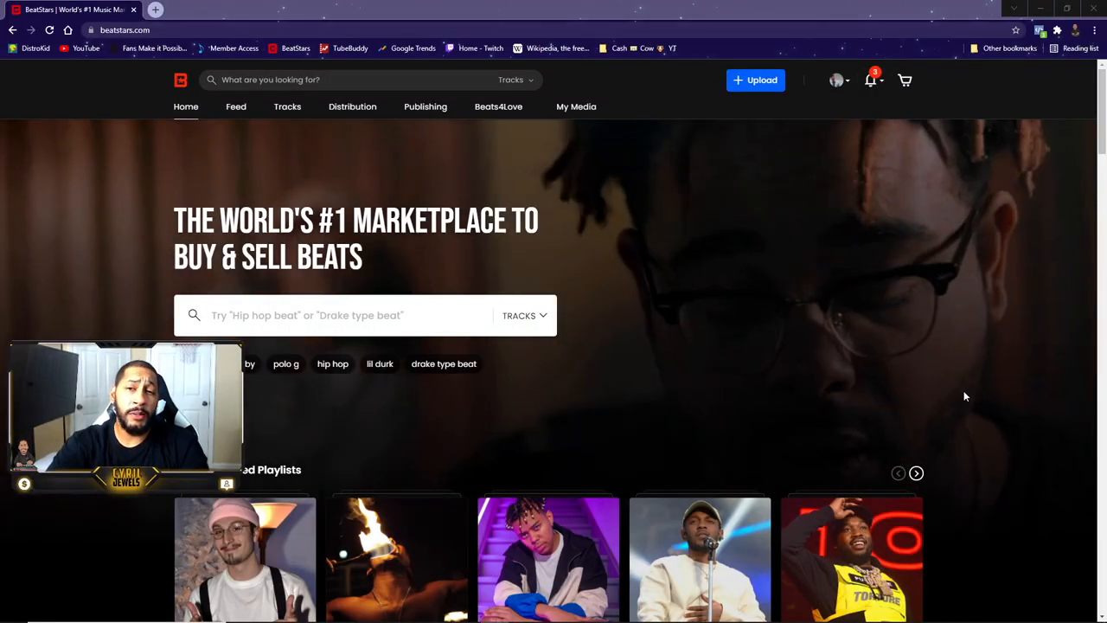
mouse_move(740, 301)
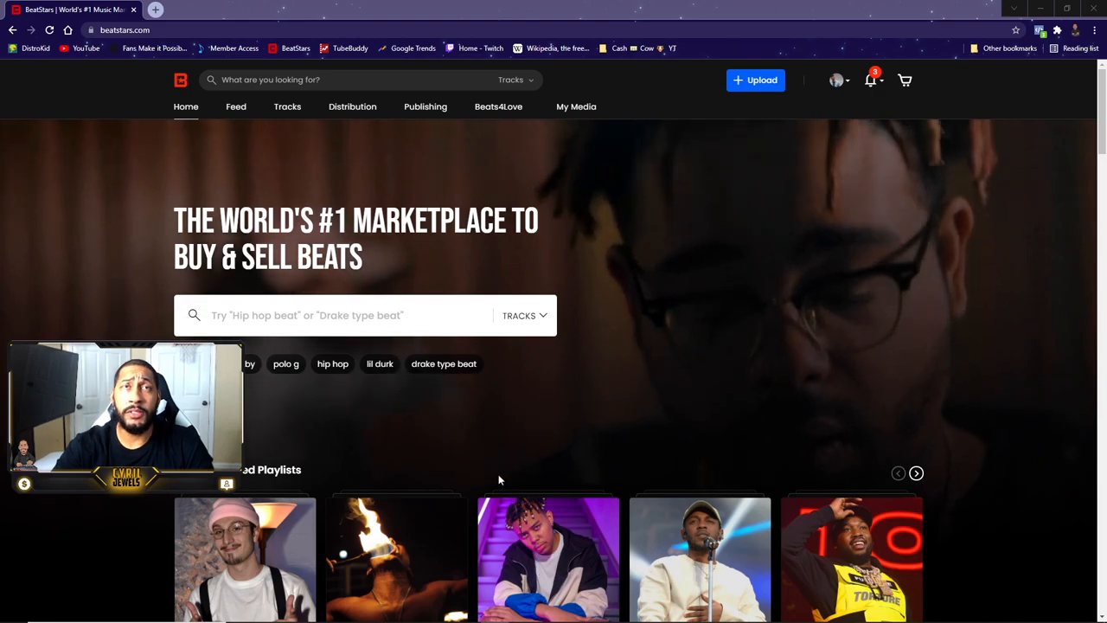
mouse_move(353, 107)
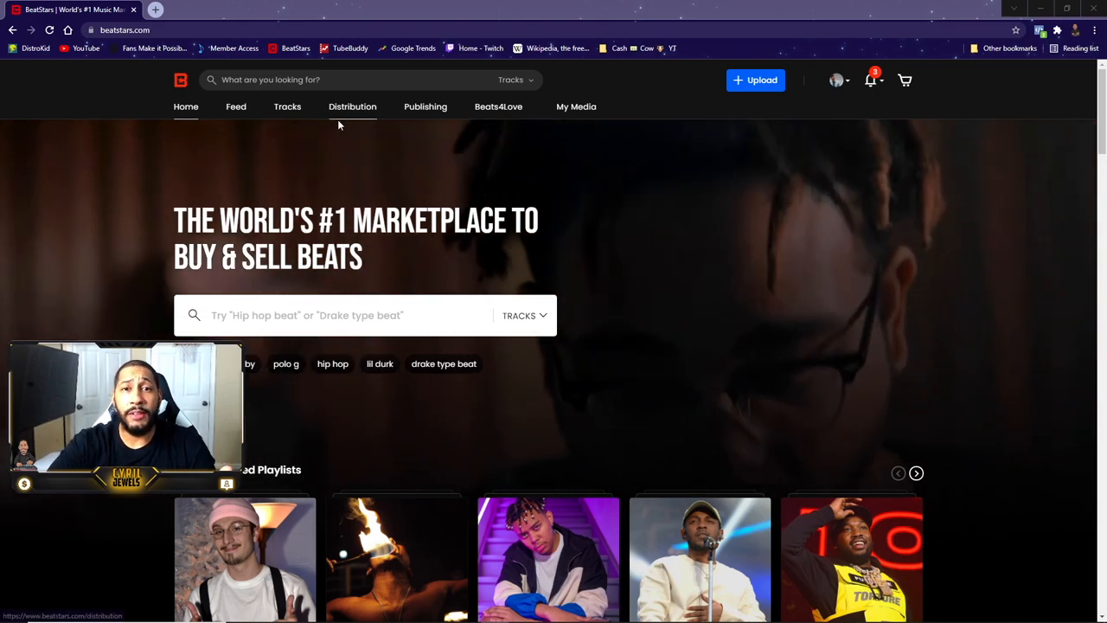
Go to the Free Beats listing from the Tracks browsing menu.
left_click(287, 108)
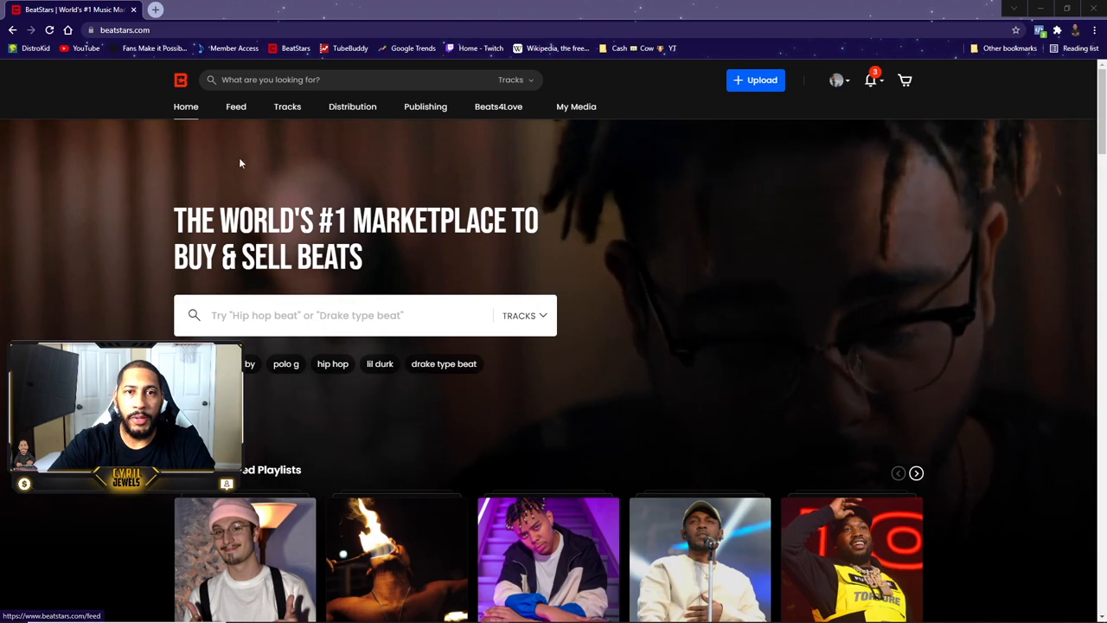
left_click(287, 107)
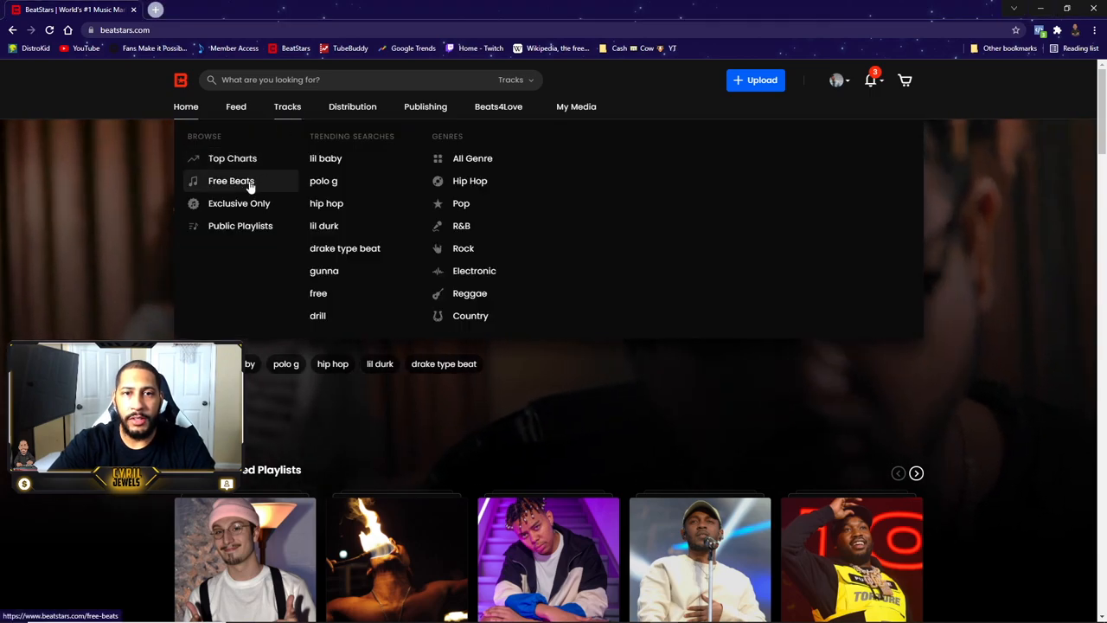
left_click(231, 182)
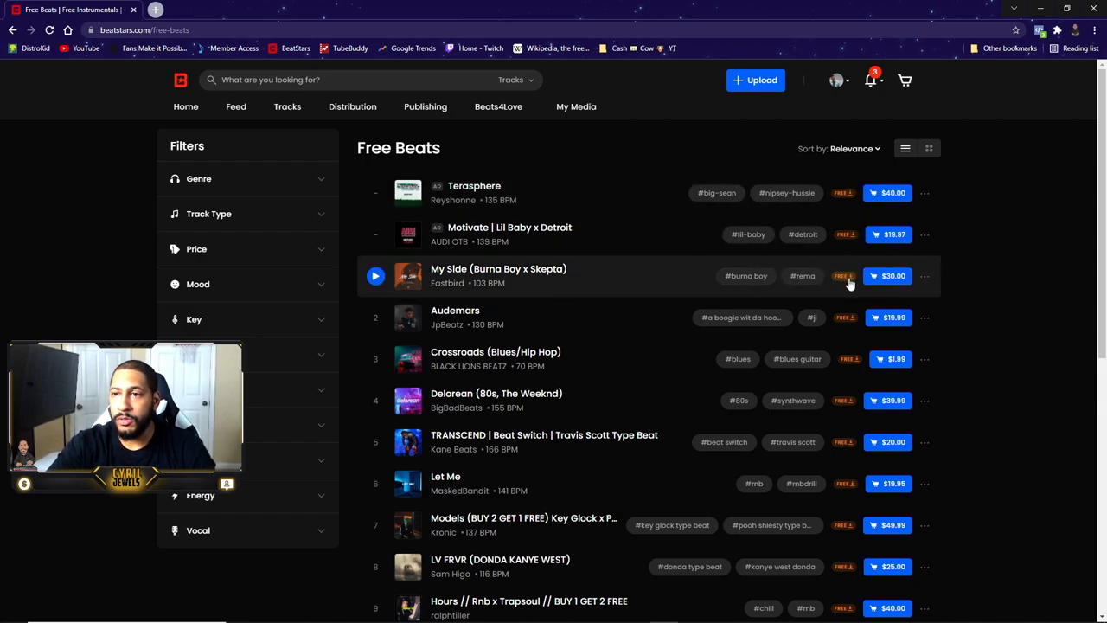
Browse down the Free Beats list of instrumentals with tags, BPM and free-download badges.
scroll("down", 3)
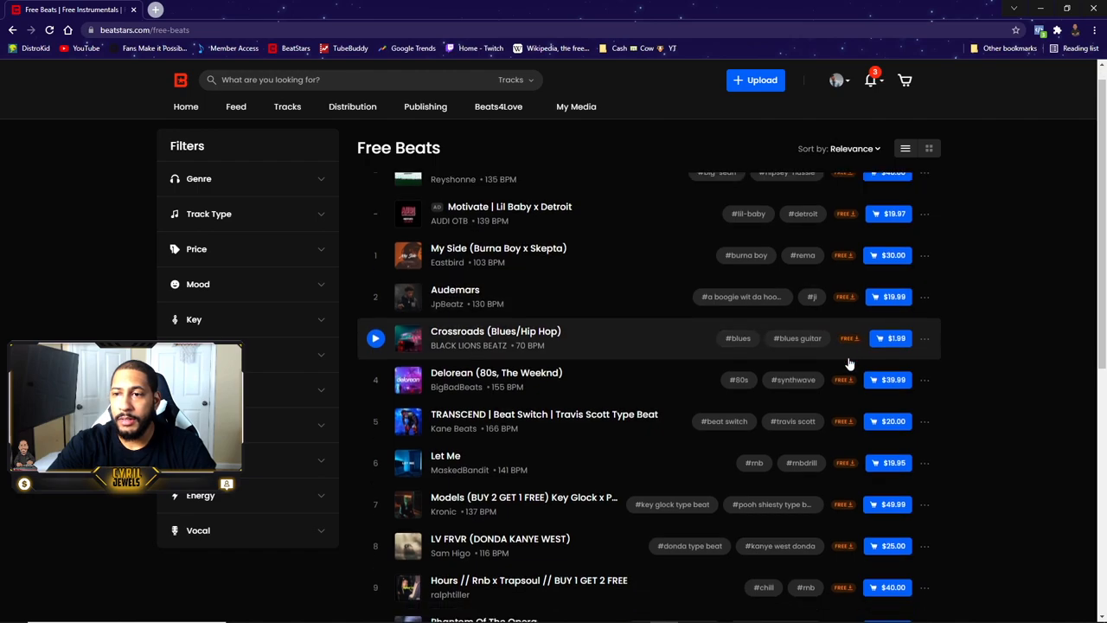
scroll("down", 3)
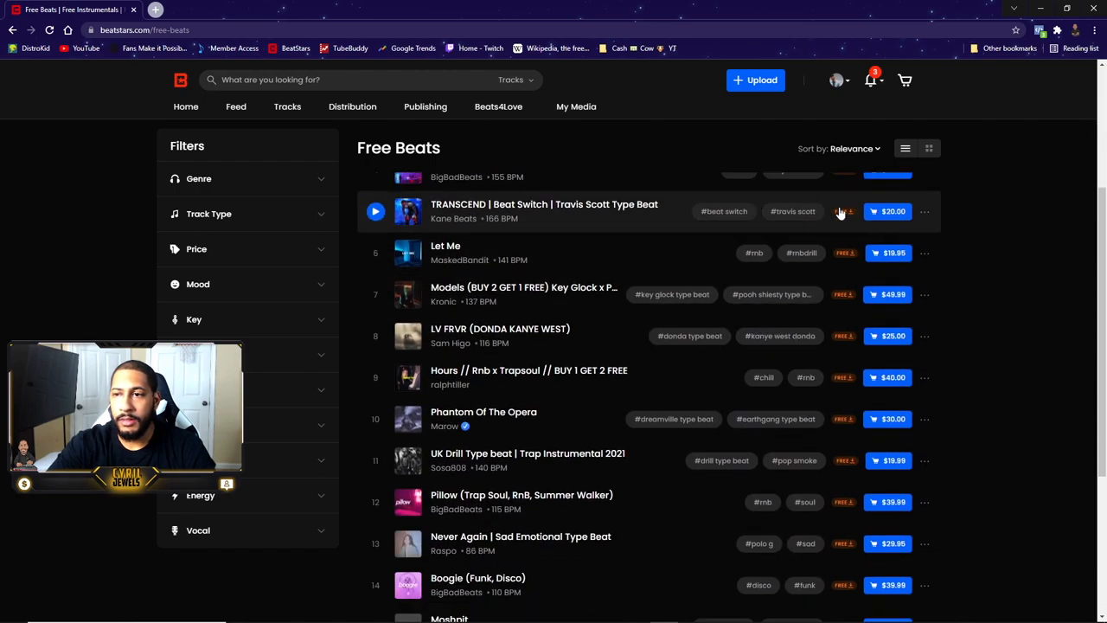
scroll("down", 3)
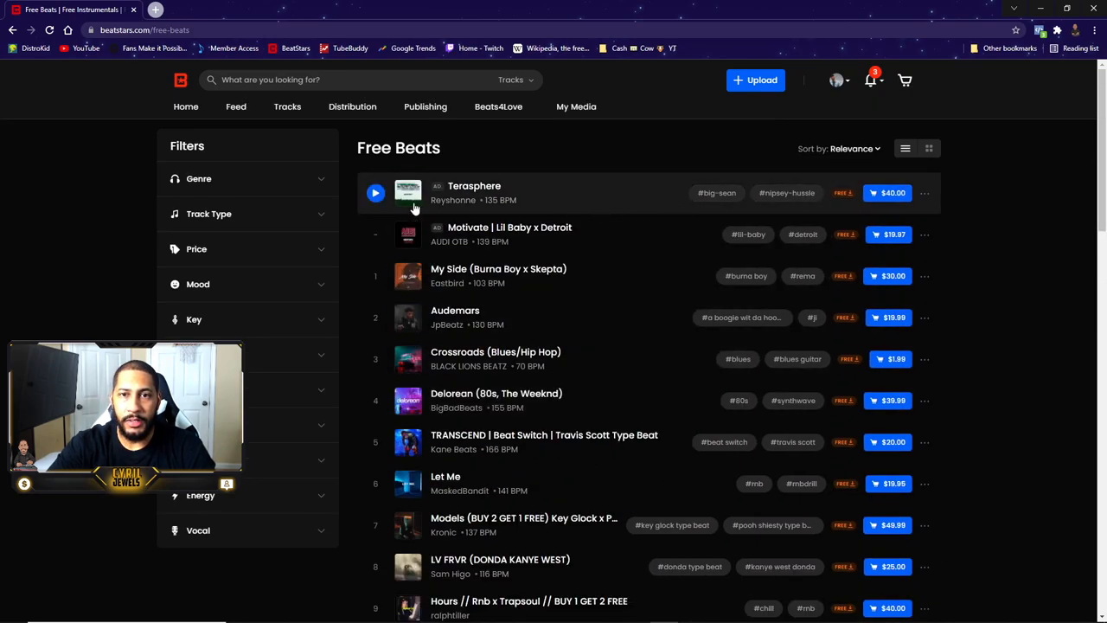
left_click(373, 194)
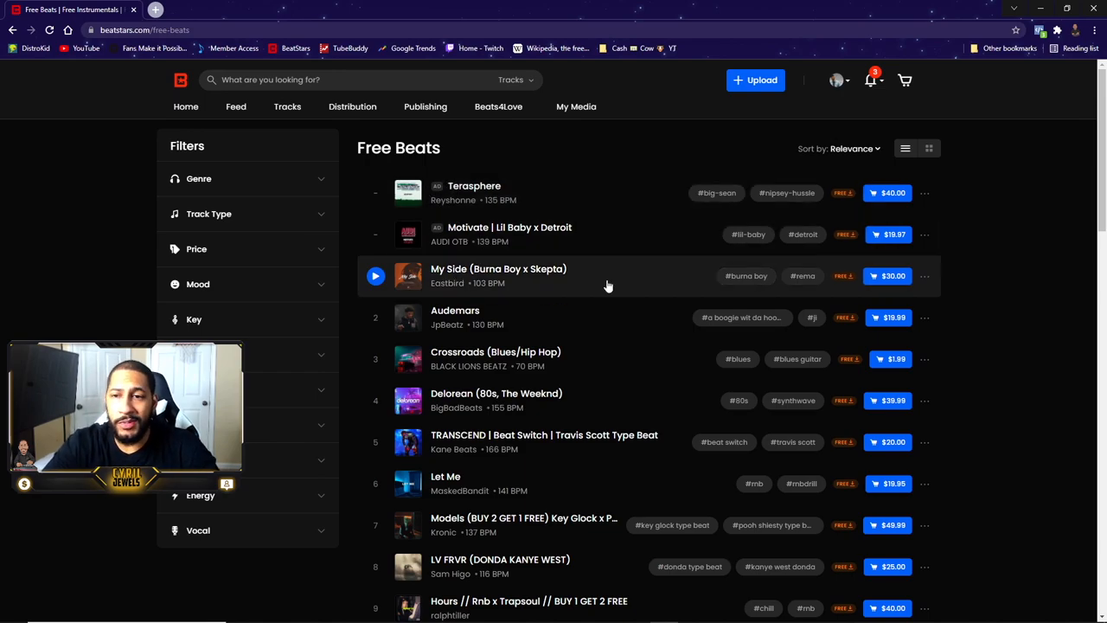
scroll("down", 3)
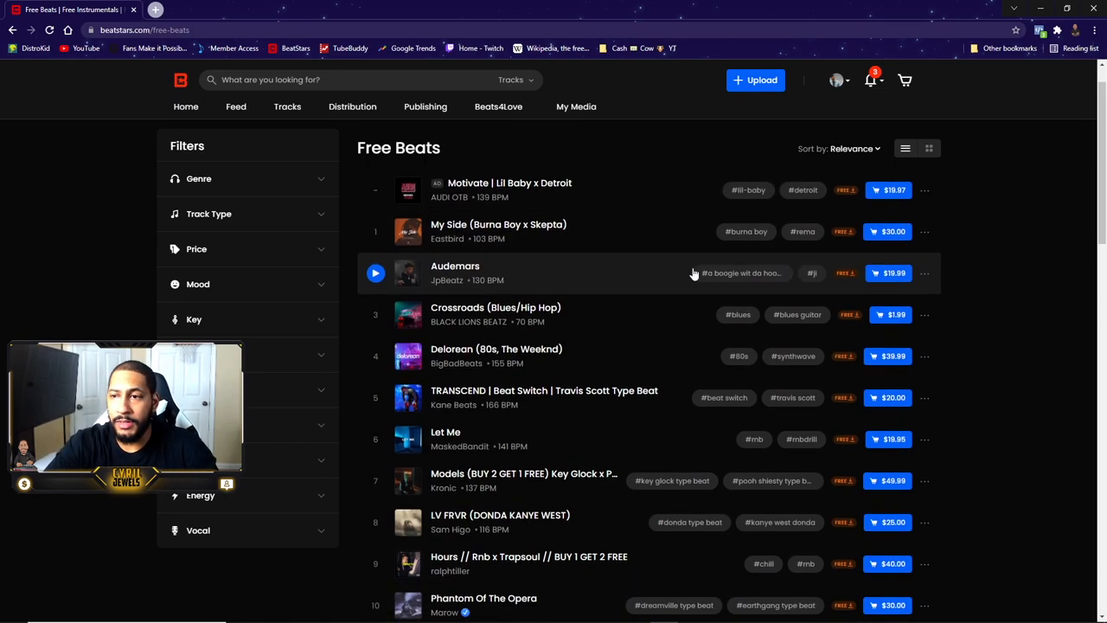
scroll("down", 3)
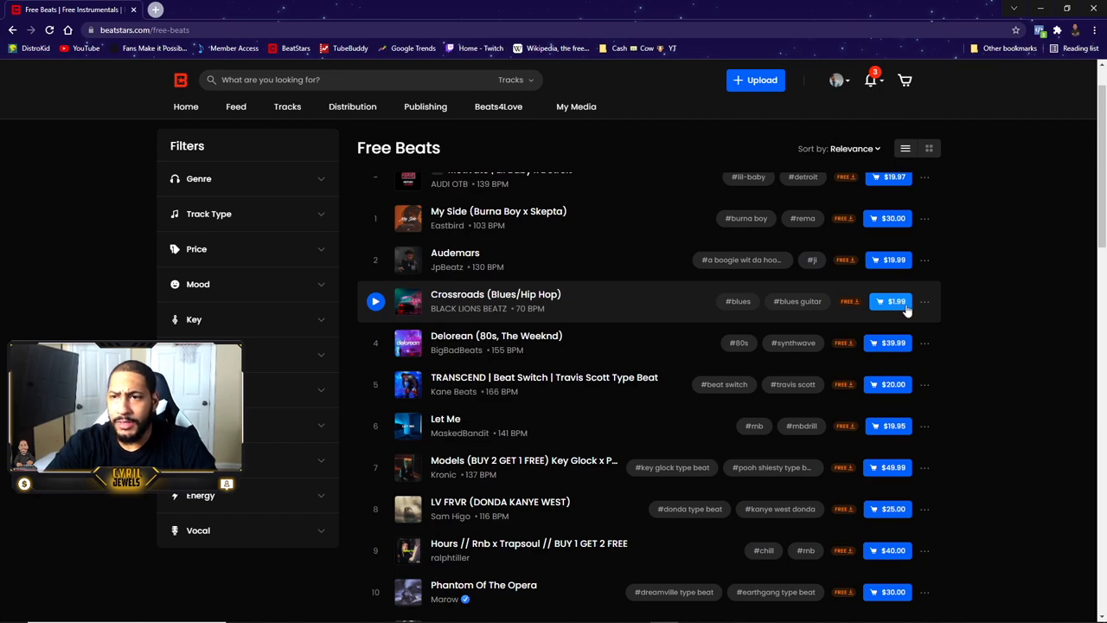
scroll("down", 3)
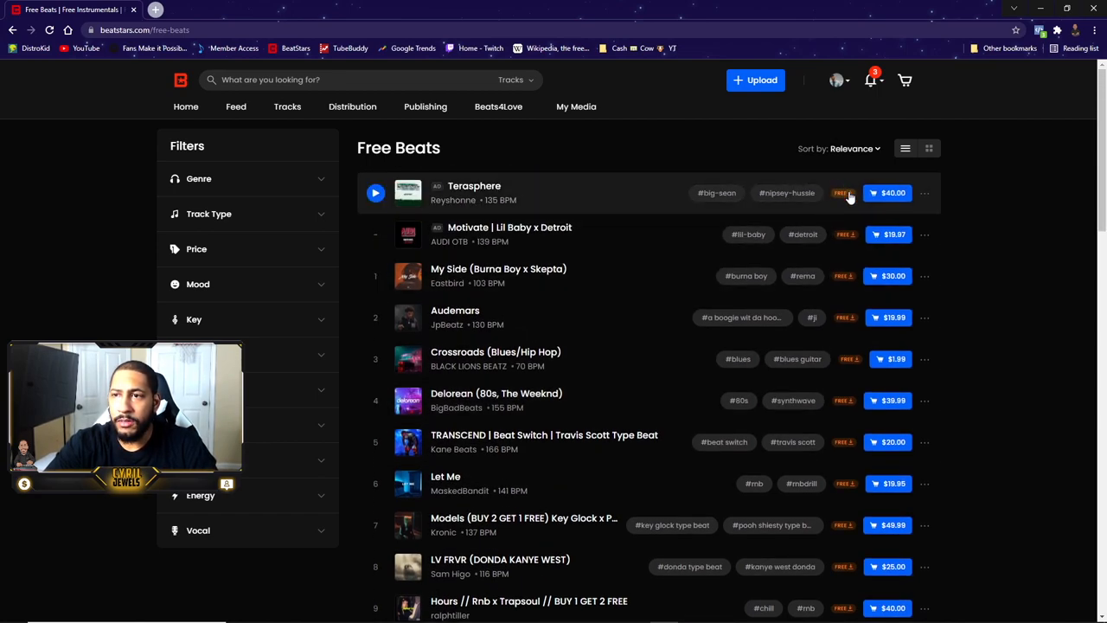
mouse_move(885, 219)
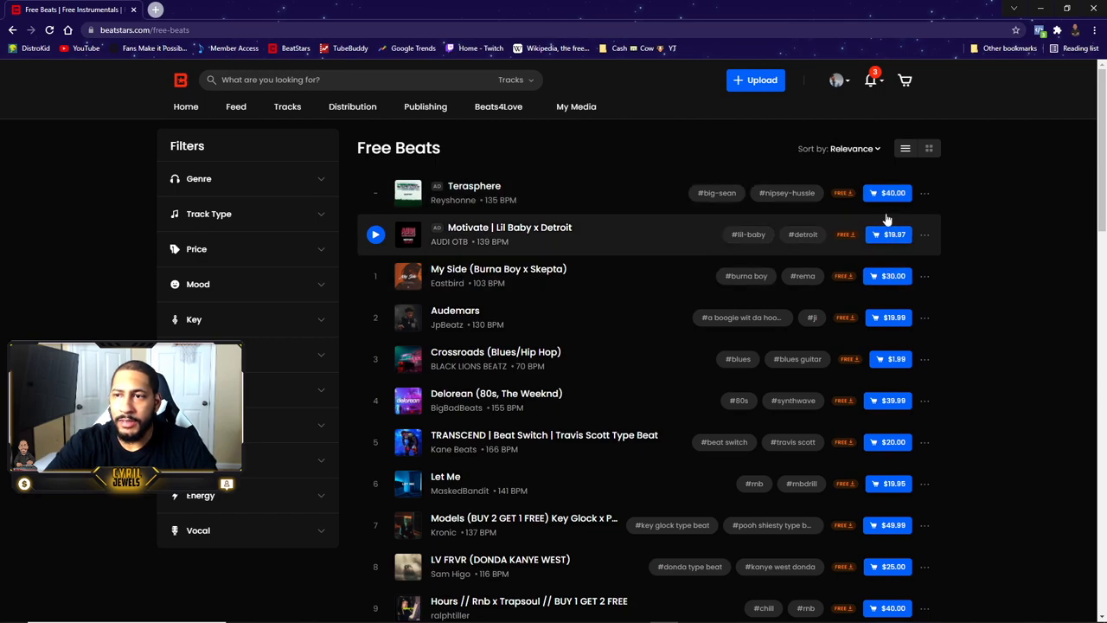
mouse_move(657, 317)
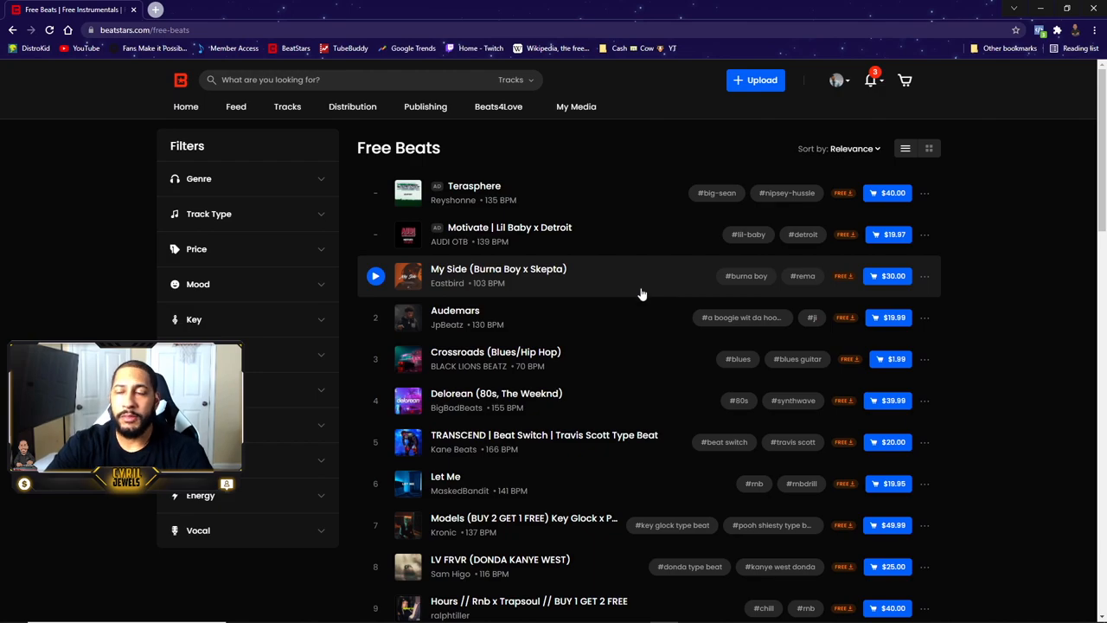
scroll("down", 3)
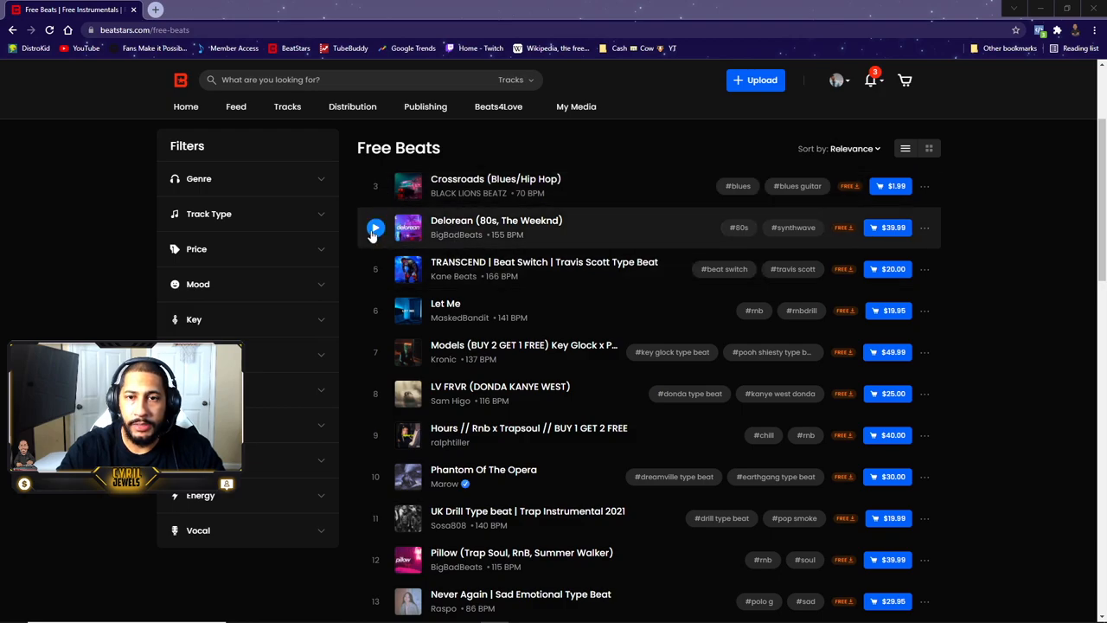
Play the Deloreon beat, then switch to playing Let Me by MaskedBandit.
left_click(374, 228)
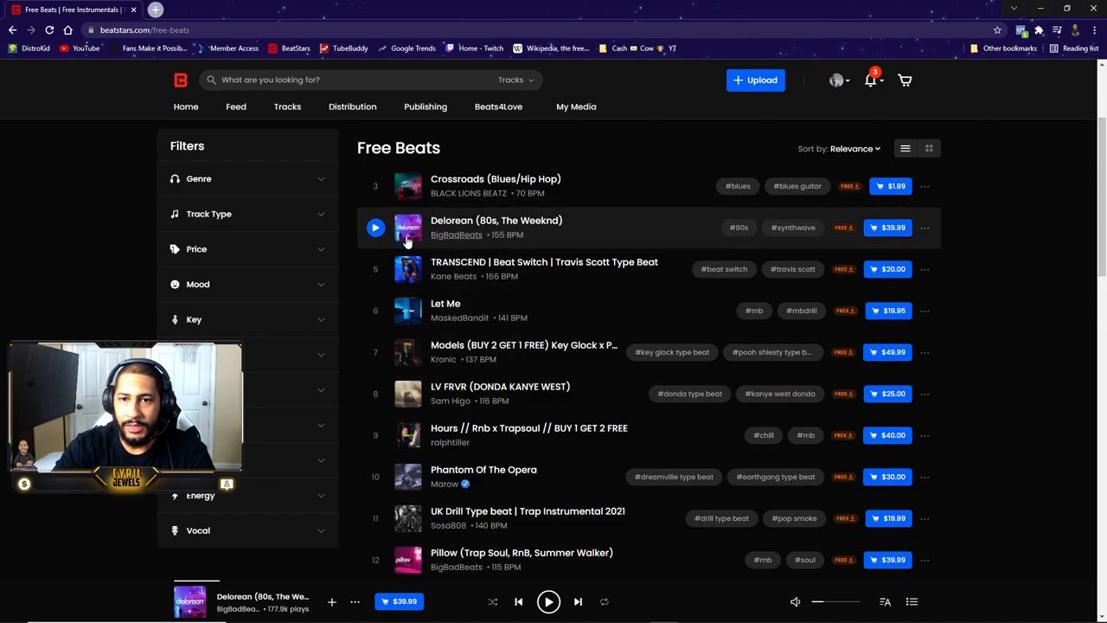
mouse_move(519, 229)
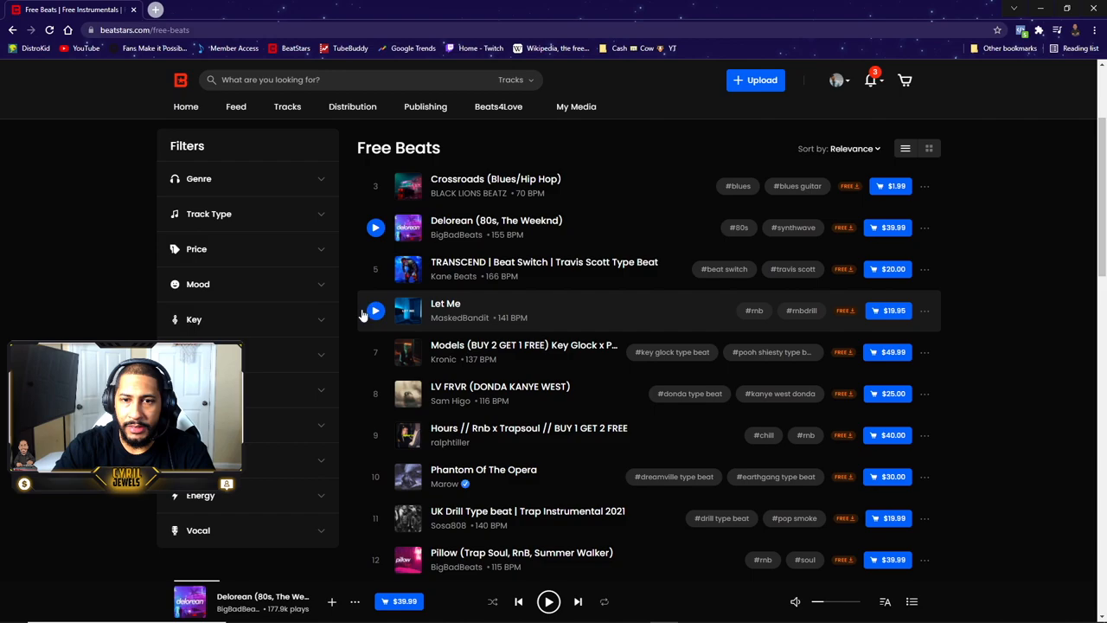
left_click(376, 311)
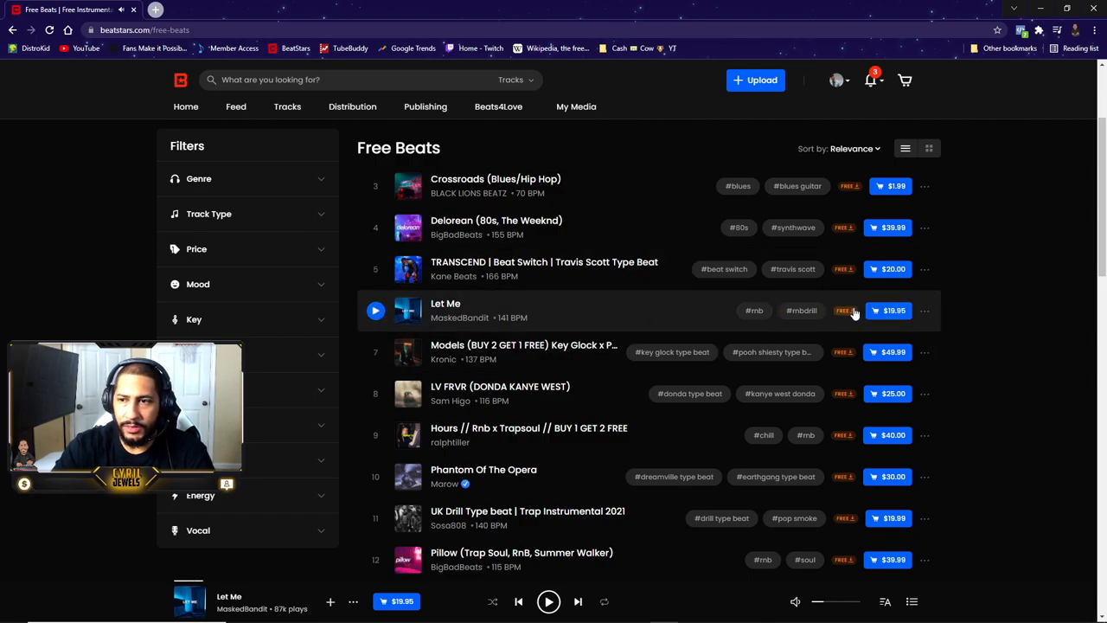
Follow MaskedBandit to unlock Let Me, download it as MP3 and dismiss the dialog.
left_click(851, 311)
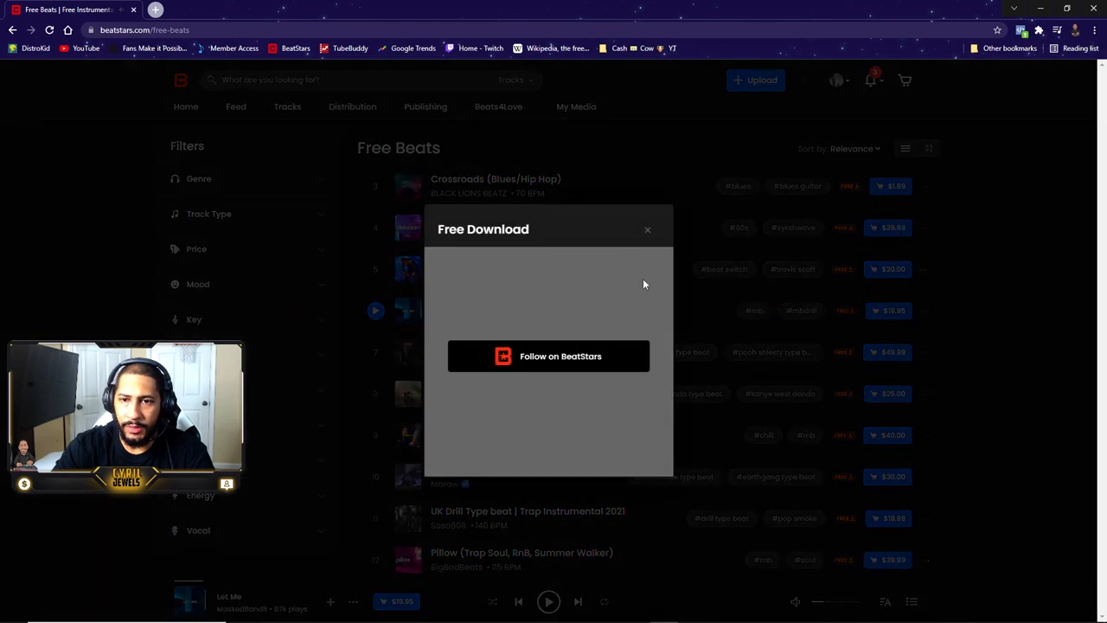
left_click(549, 357)
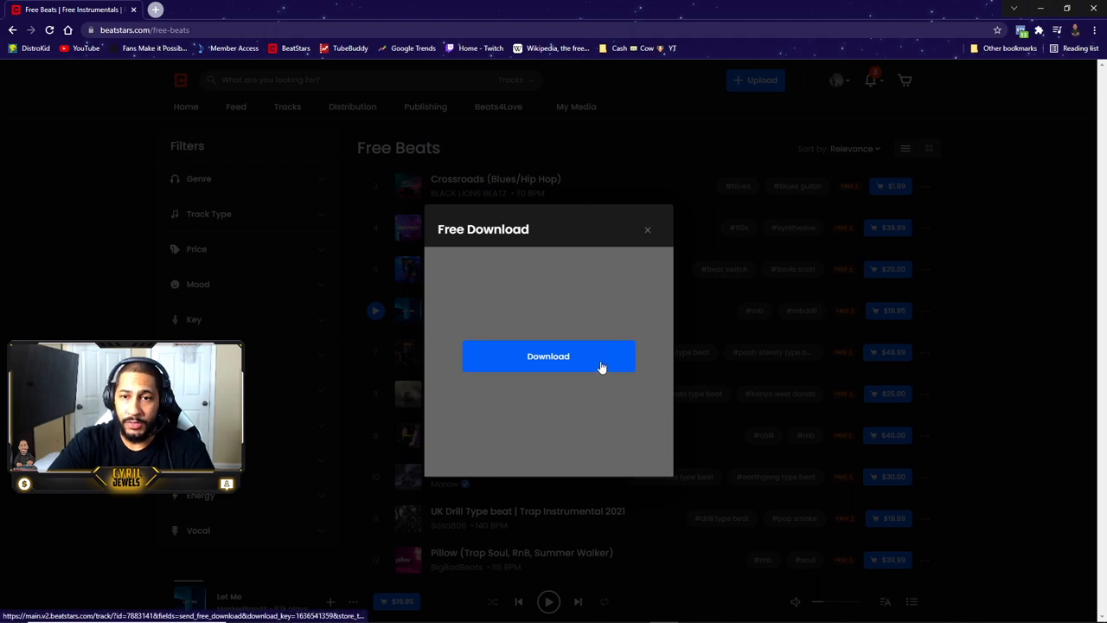
left_click(547, 356)
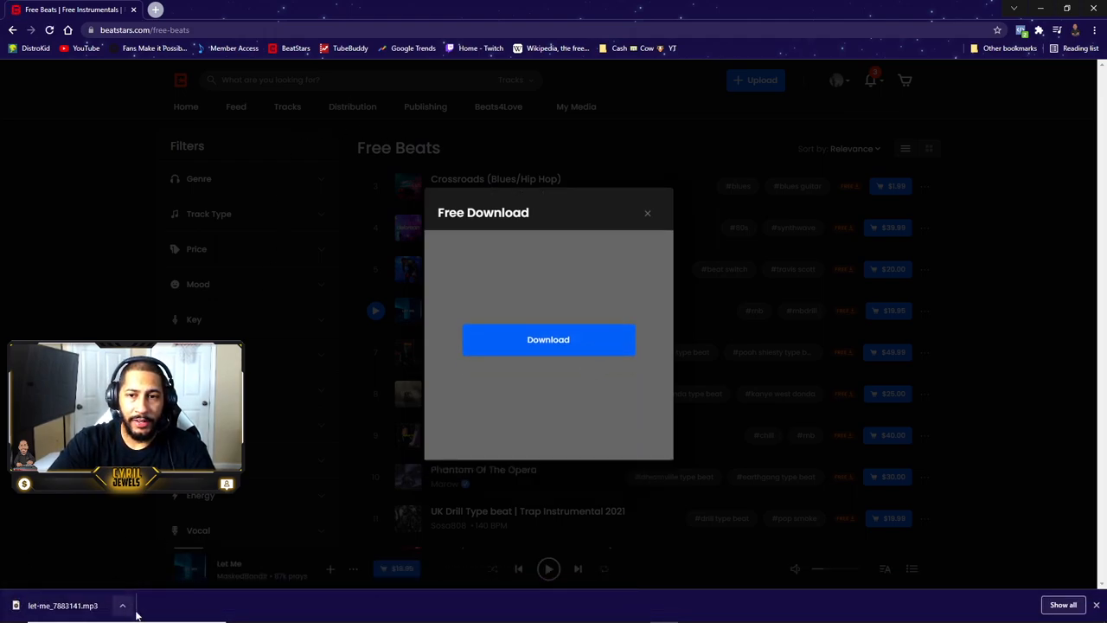
left_click(647, 213)
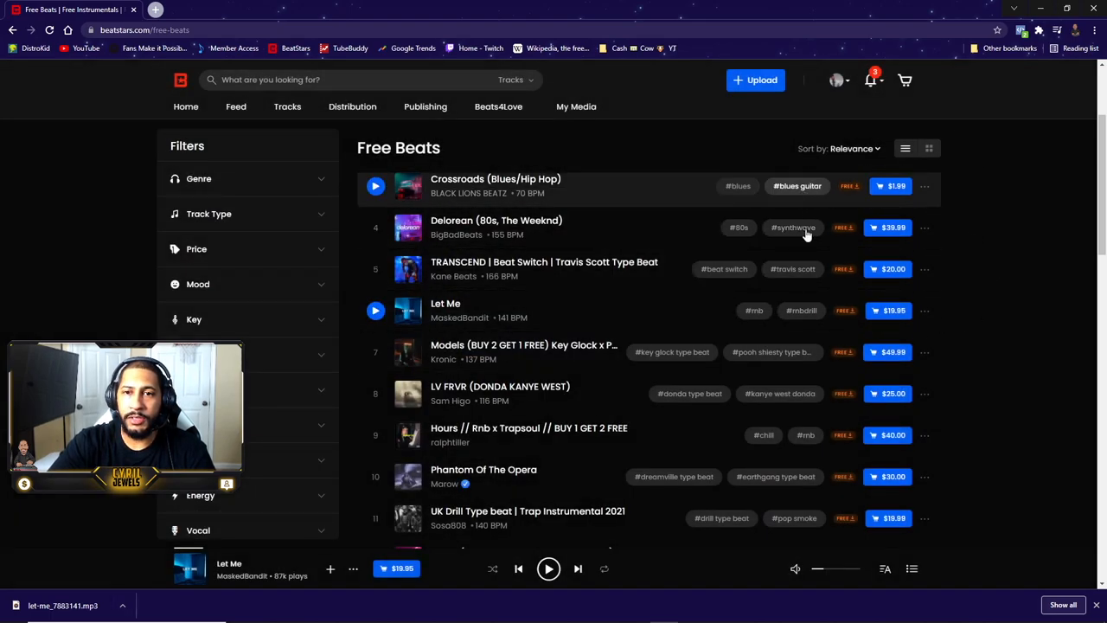
scroll("down", 3)
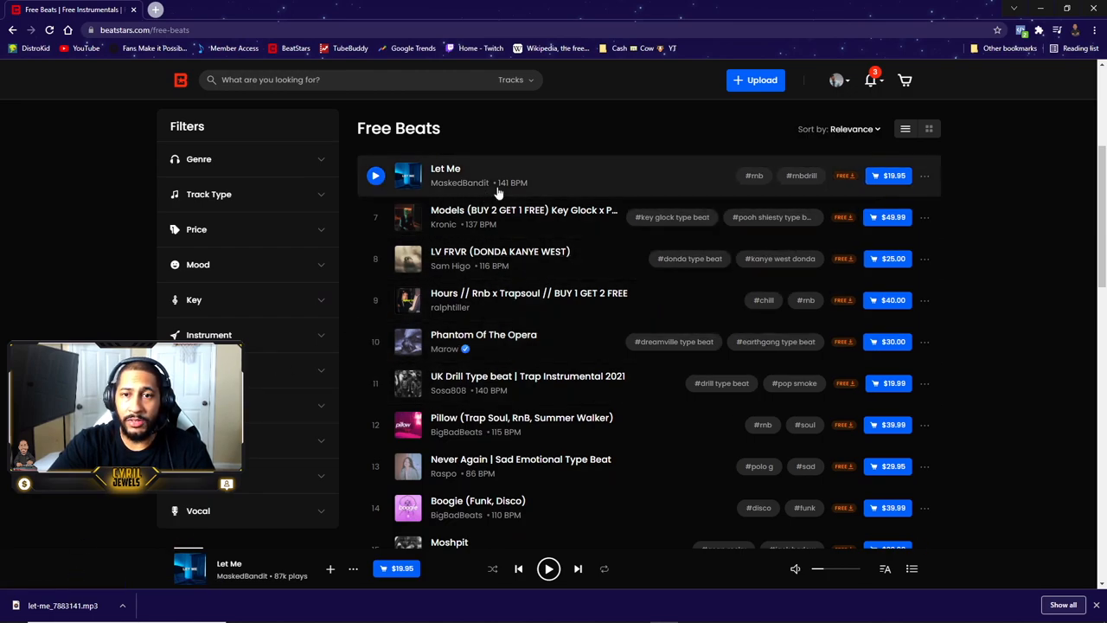
mouse_move(602, 245)
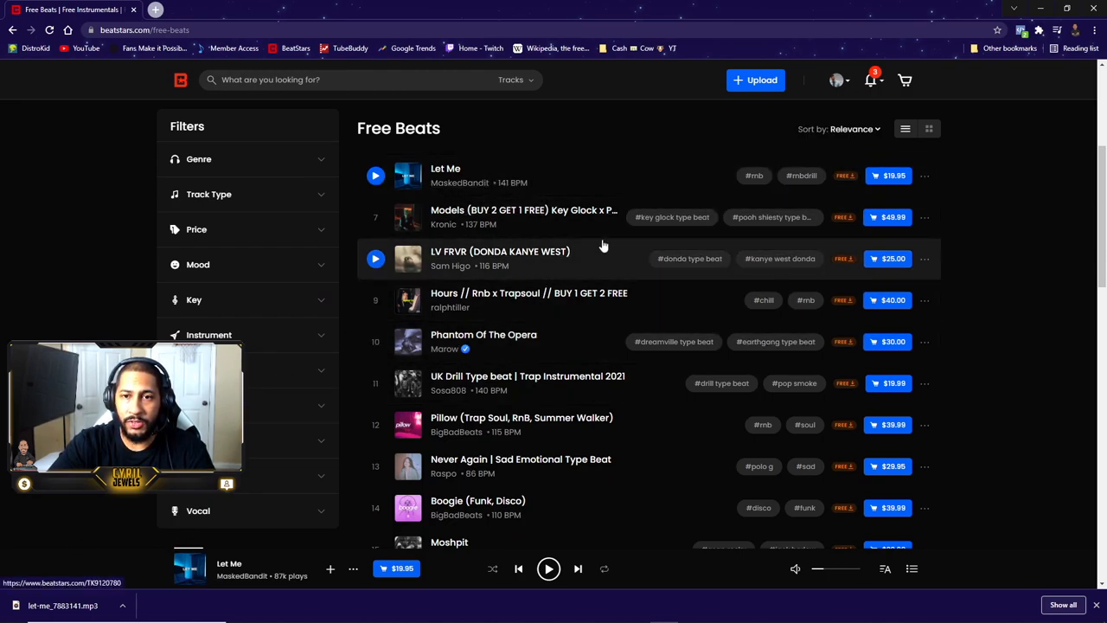
scroll("up", 3)
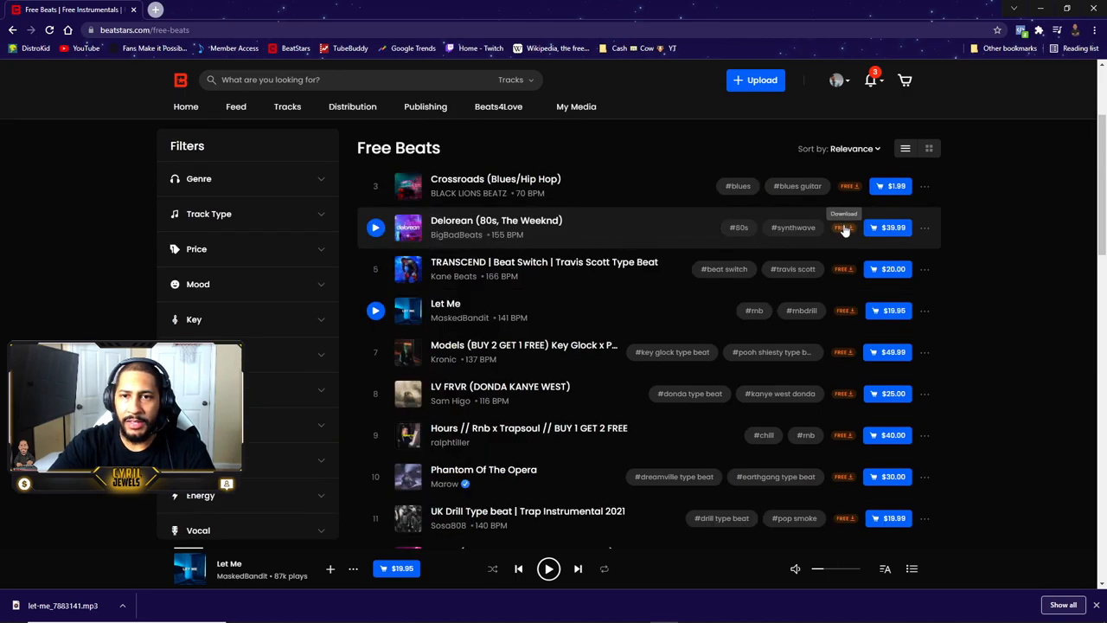
left_click(844, 229)
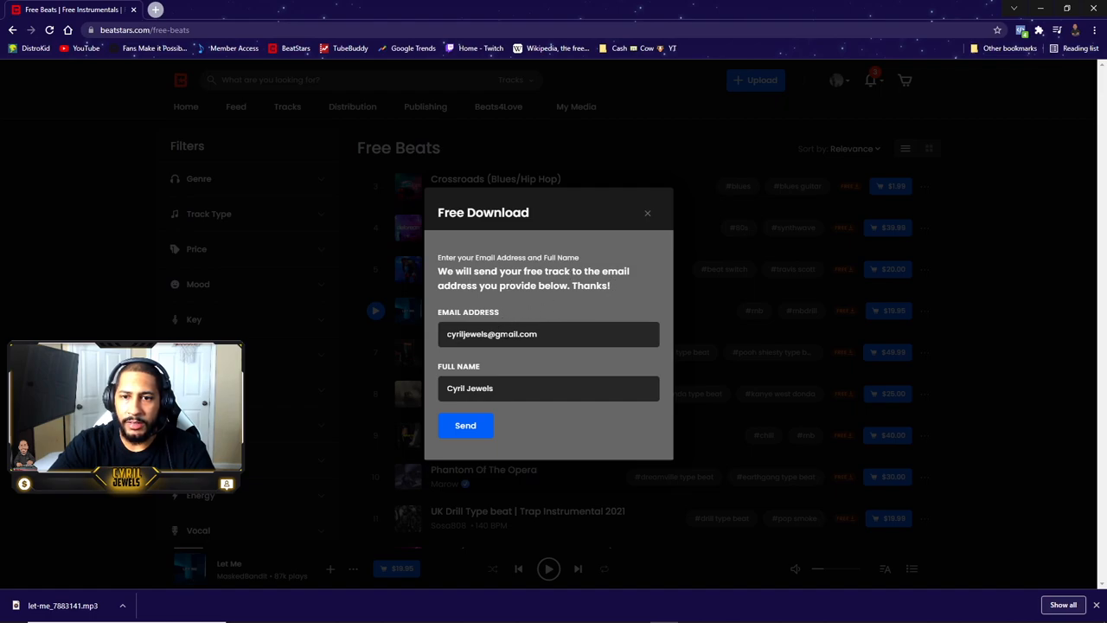
left_click(647, 213)
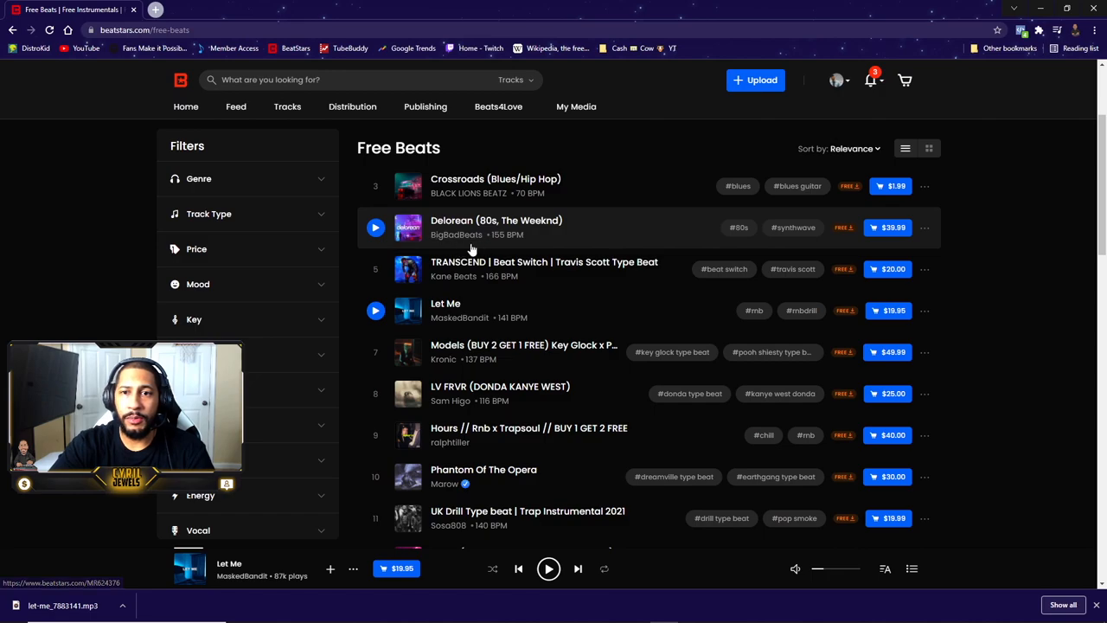
mouse_move(792, 229)
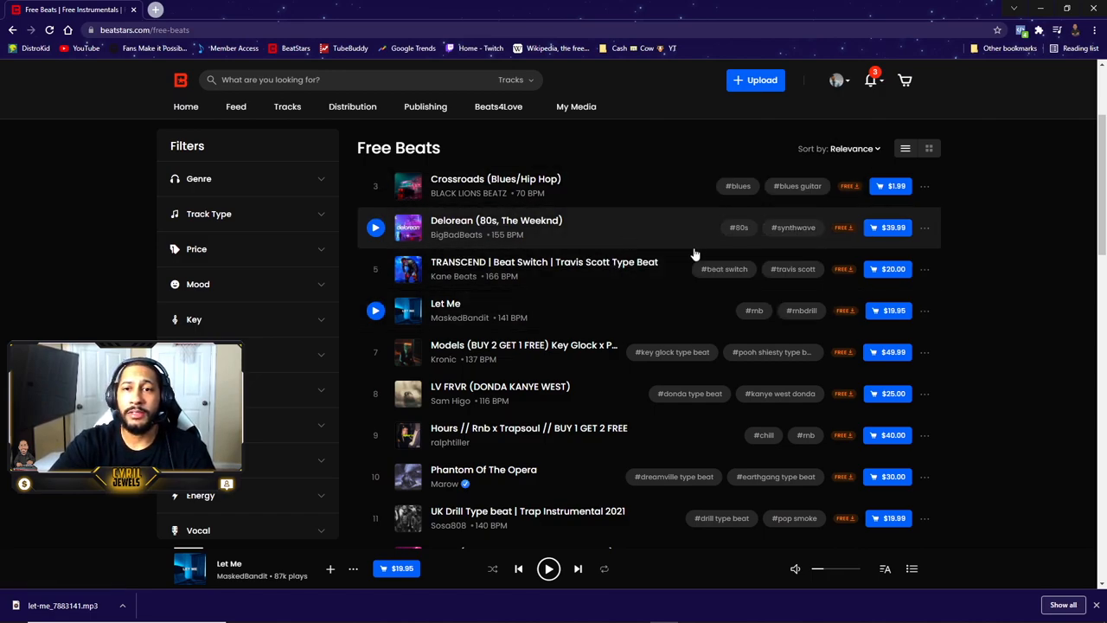
mouse_move(614, 235)
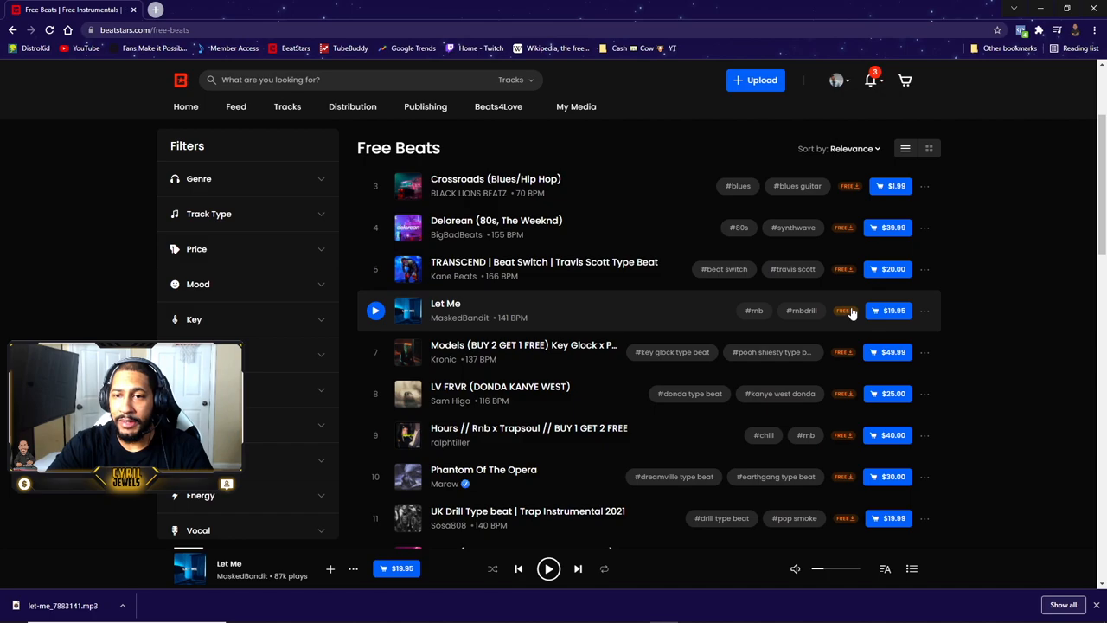
Revisit Let Me's free download window and land on MaskedBandit's producer profile with his tracks.
left_click(844, 311)
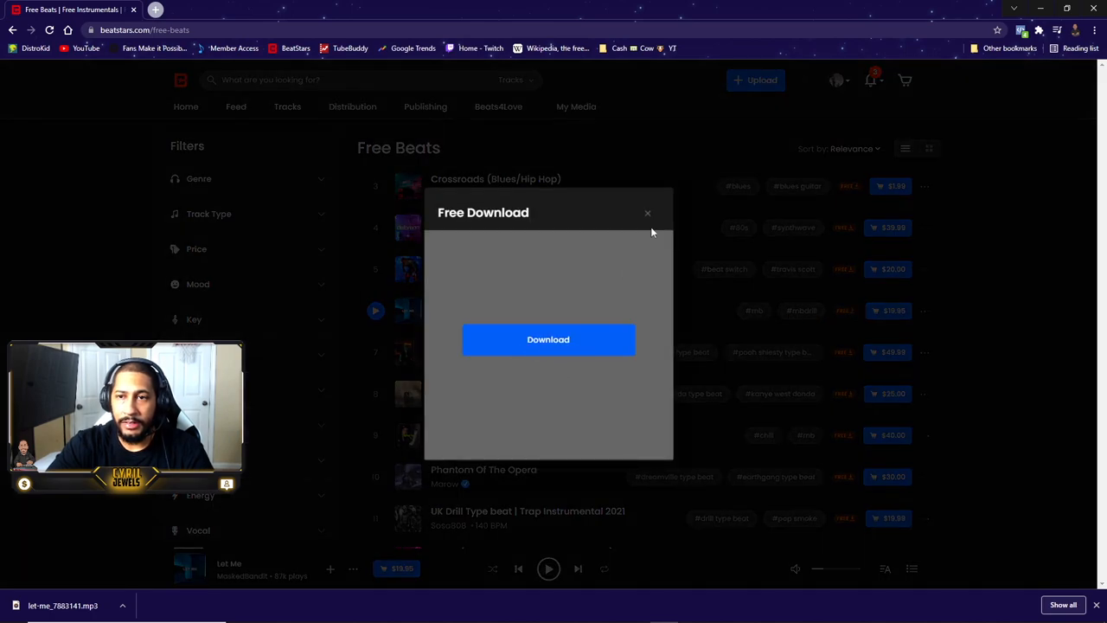
left_click(647, 213)
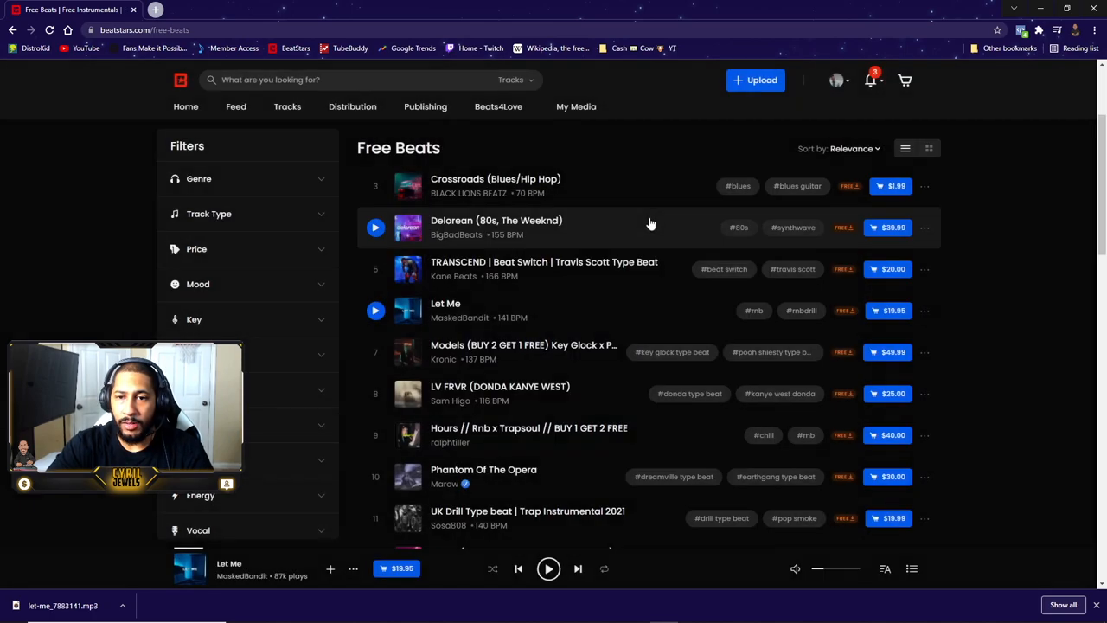
scroll("down", 3)
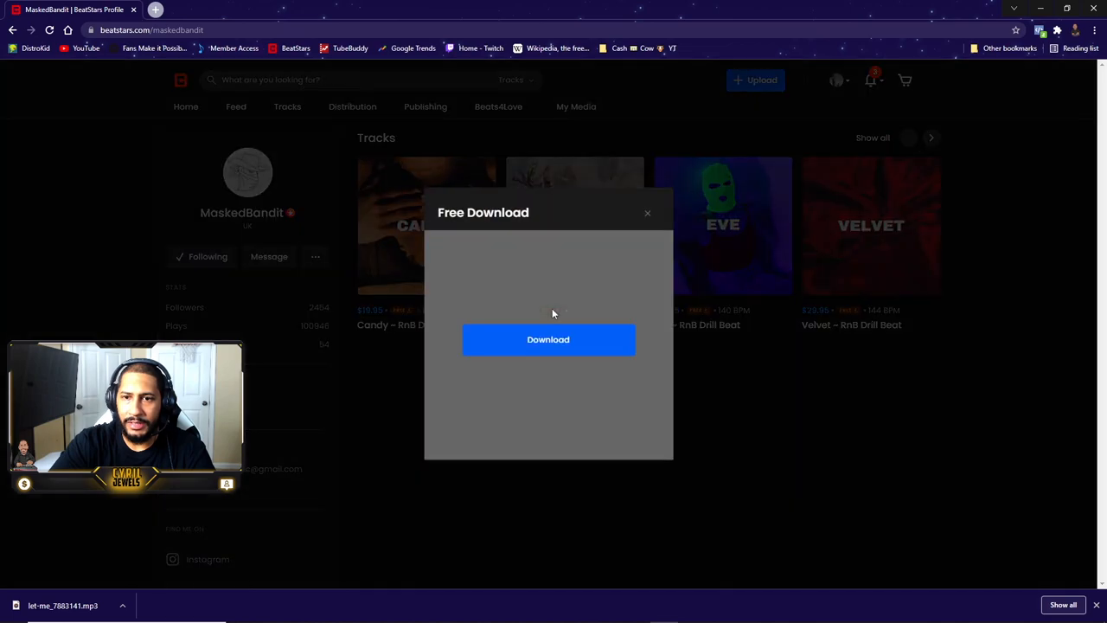
left_click(647, 212)
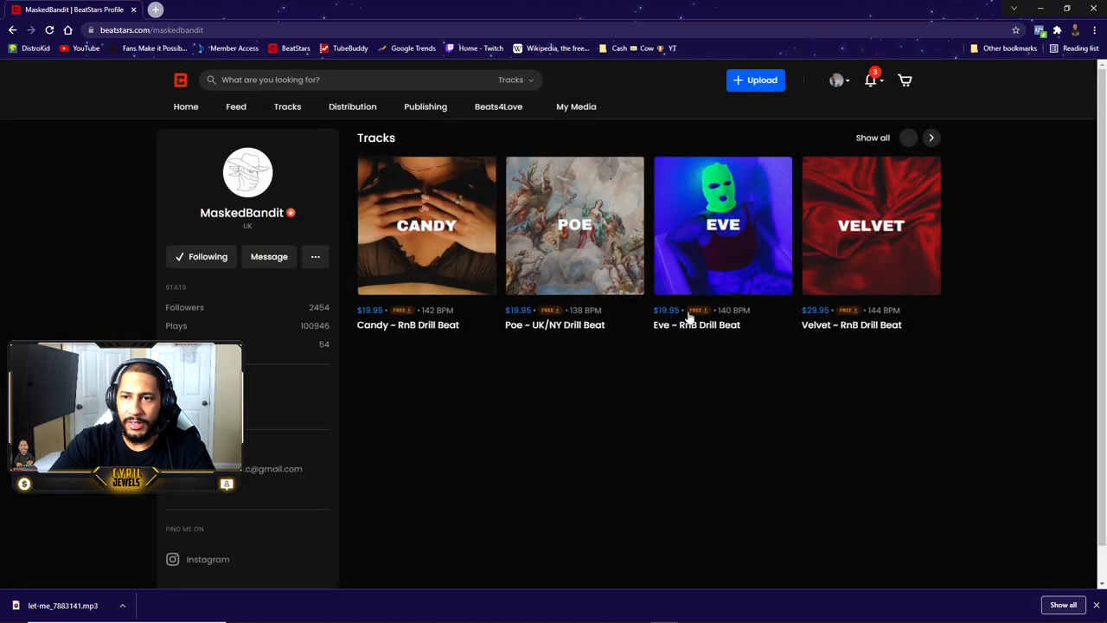